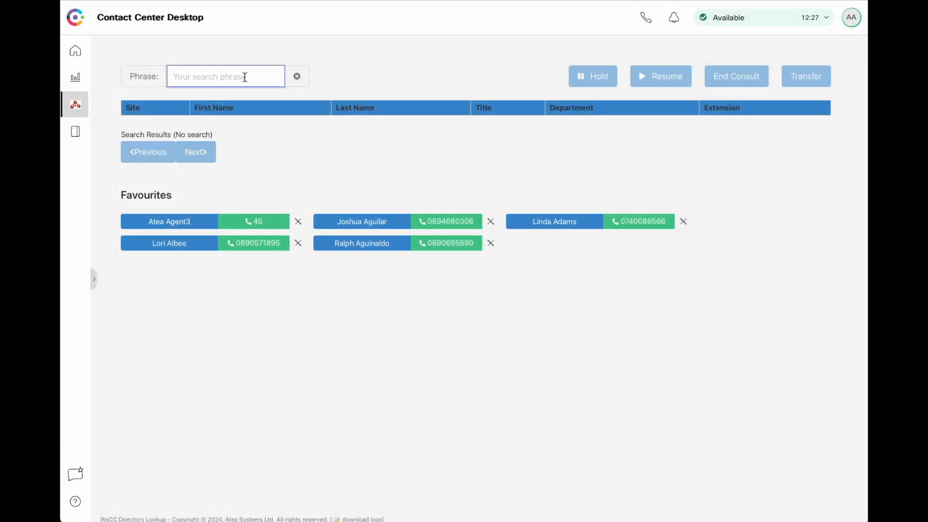
{"action": "type", "text": "and"}
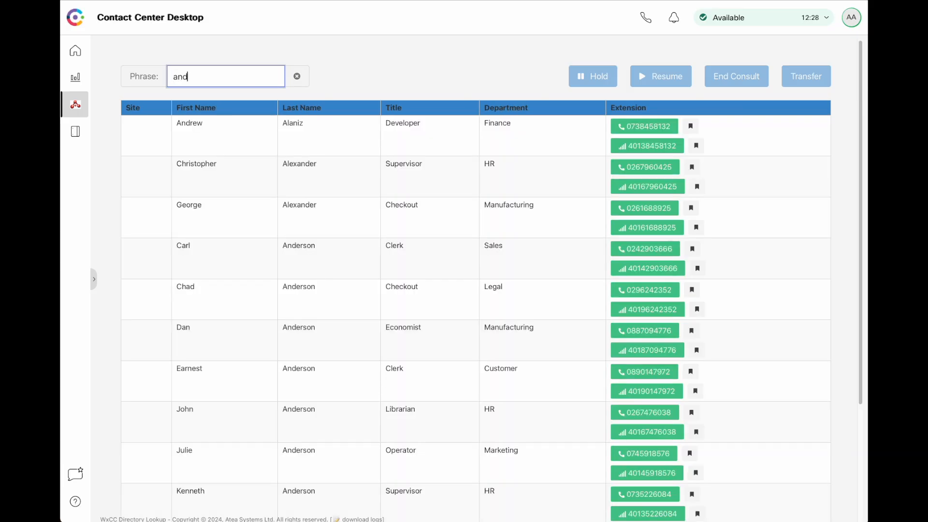
{"action": "type", "text": "sale"}
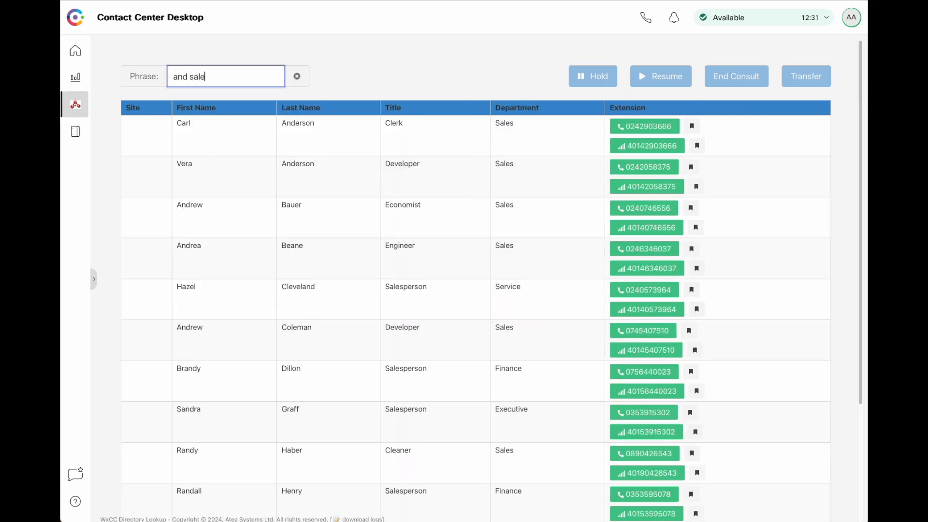
{"action": "type", "text": "s"}
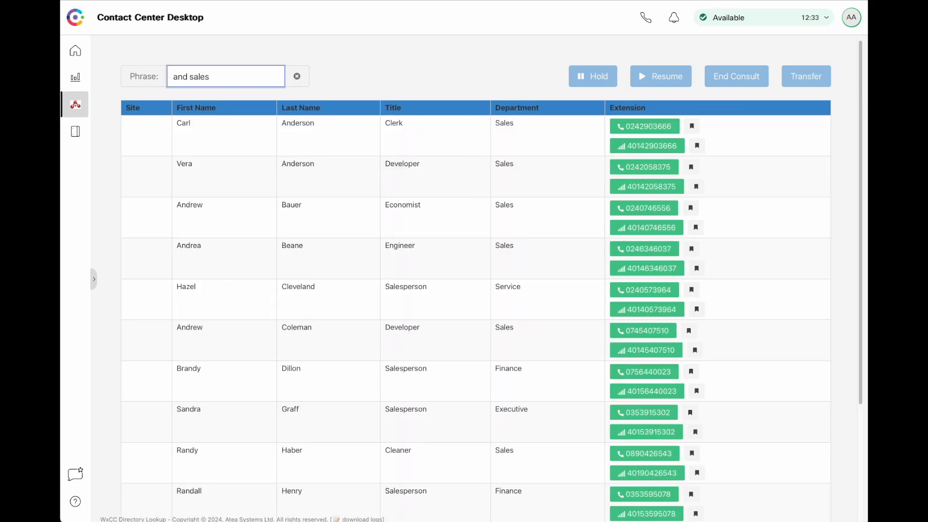
{"action": "type", "text": "en"}
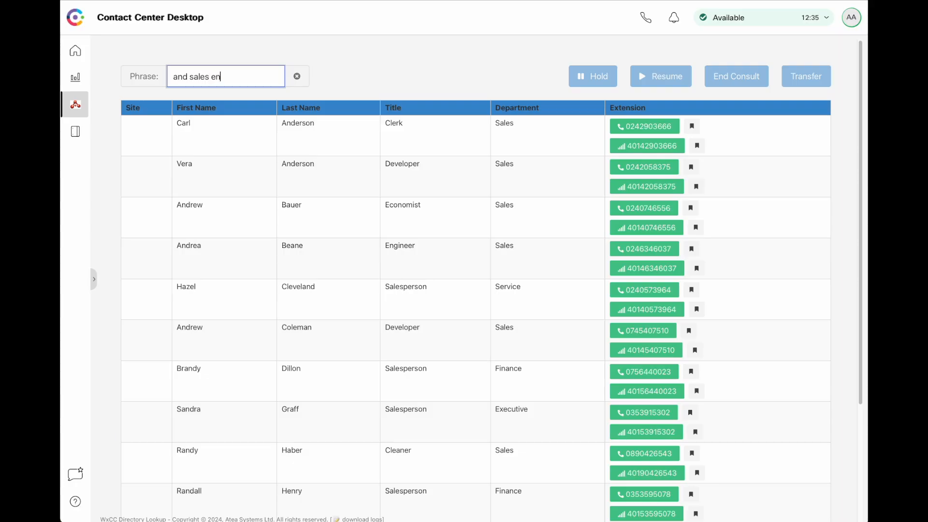
{"action": "key", "text": "Return"}
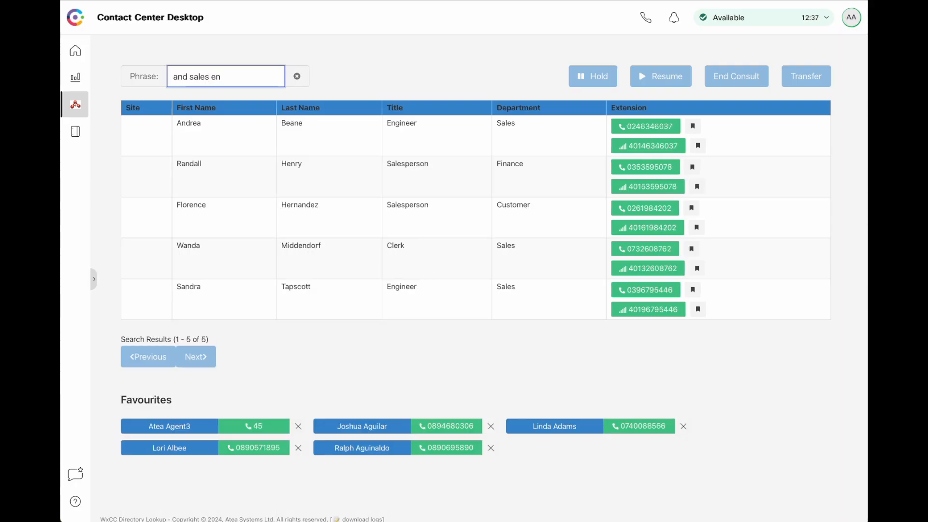
{"action": "type", "text": "g"}
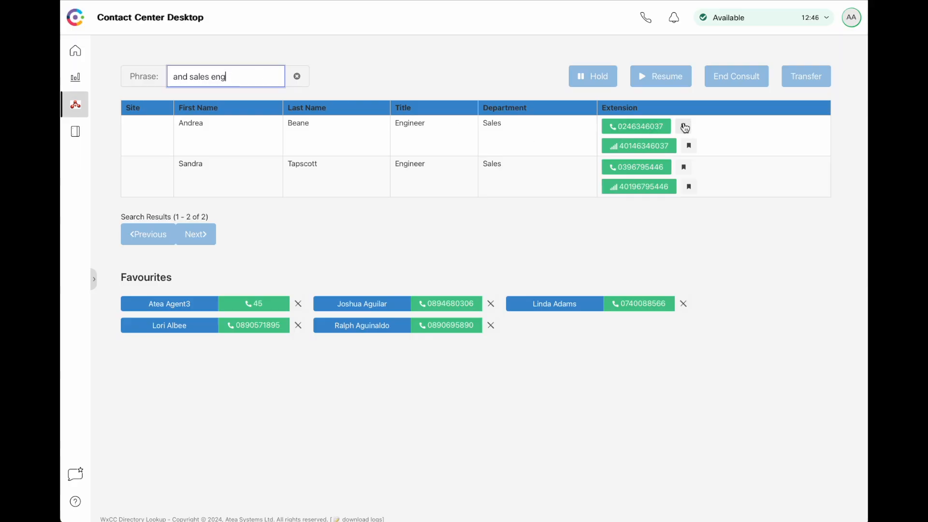
{"action": "left_click", "coordinate": [683, 126]}
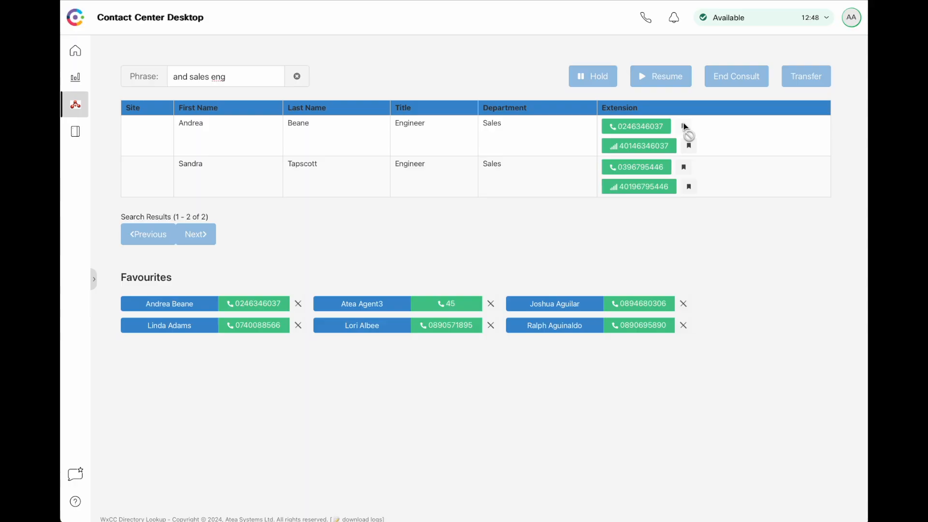
{"action": "left_click", "coordinate": [683, 167]}
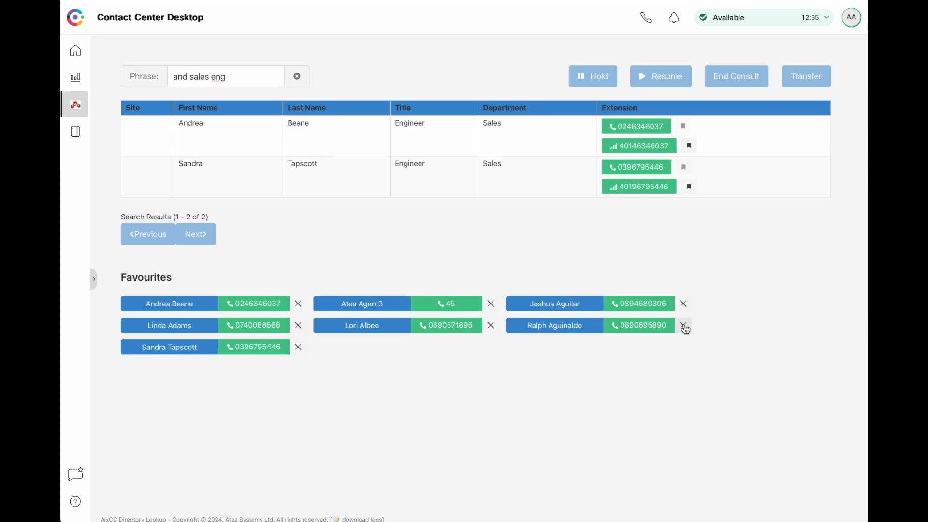
{"action": "left_click", "coordinate": [684, 326]}
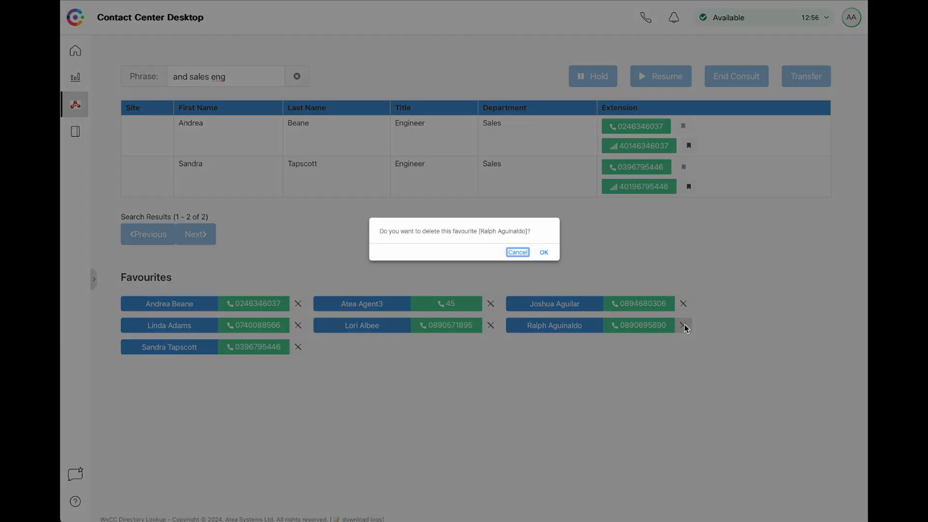
{"action": "left_click", "coordinate": [543, 252]}
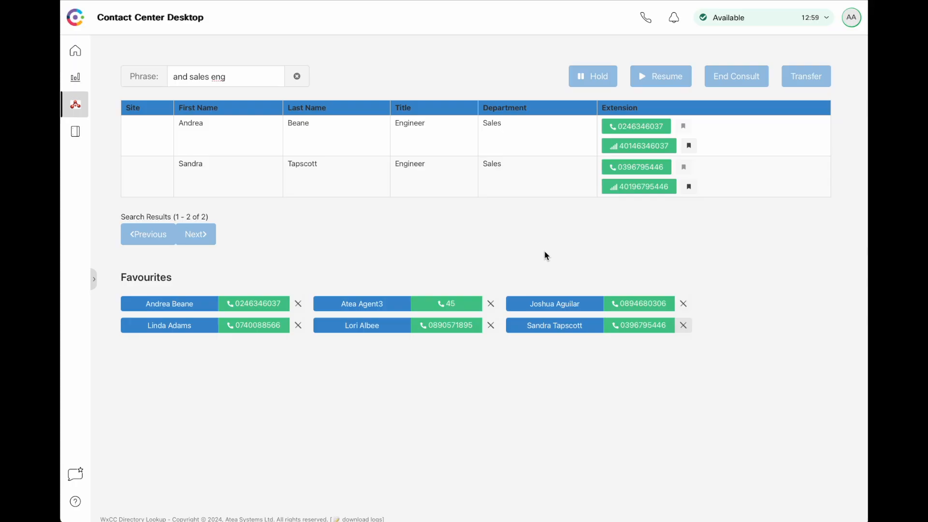
{"action": "left_click", "coordinate": [296, 76]}
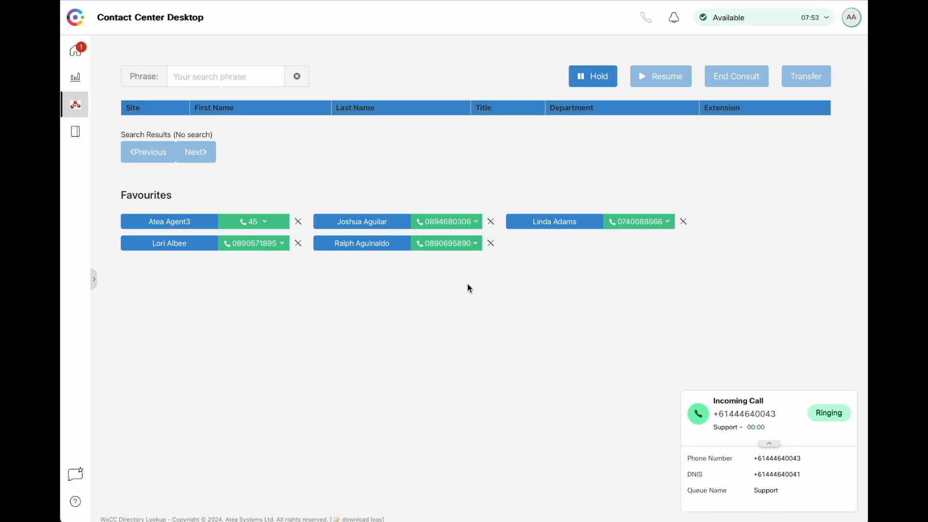
Answer the incoming Support call and search the directory for 'atea'.
{"action": "left_click", "coordinate": [225, 76]}
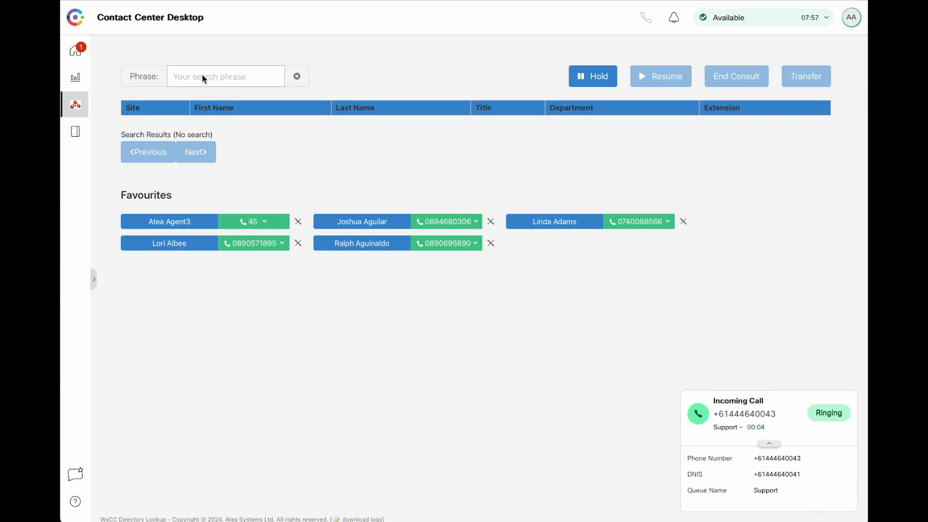
{"action": "left_click", "coordinate": [697, 413]}
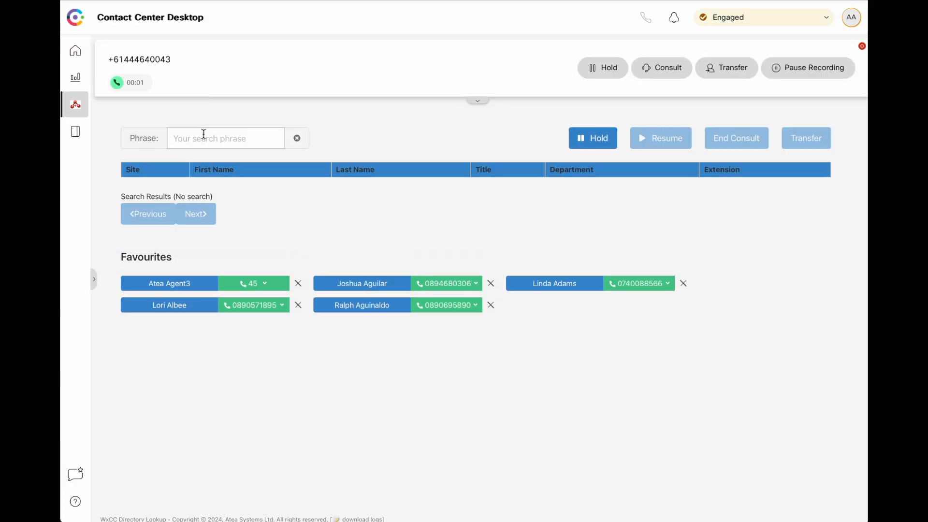
{"action": "type", "text": "a"}
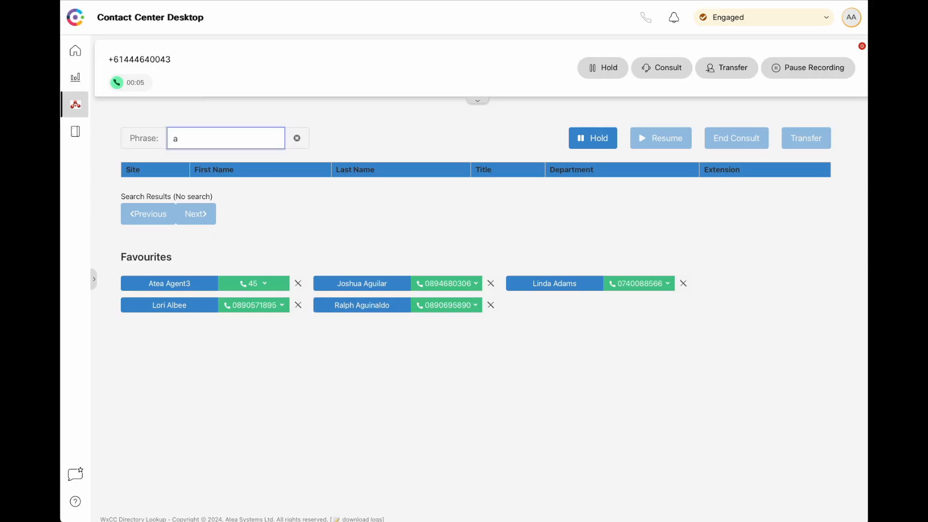
{"action": "type", "text": "tea"}
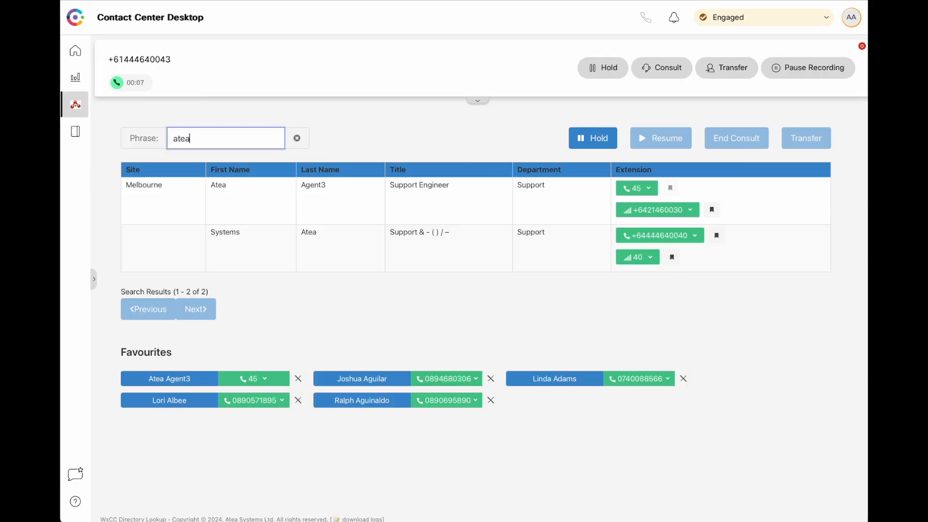
{"action": "key", "text": "BackSpace"}
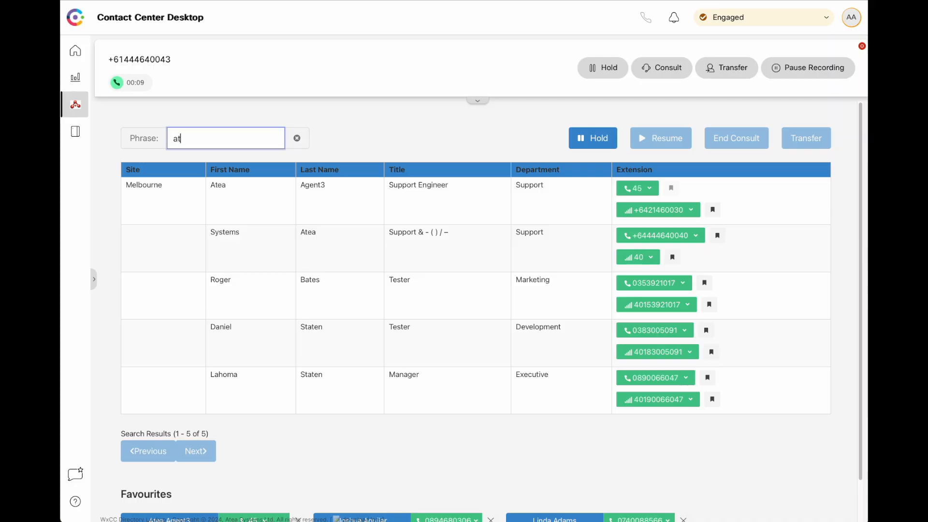
Clear the search phrase and search for 'andrew sales' instead.
{"action": "left_click", "coordinate": [297, 138]}
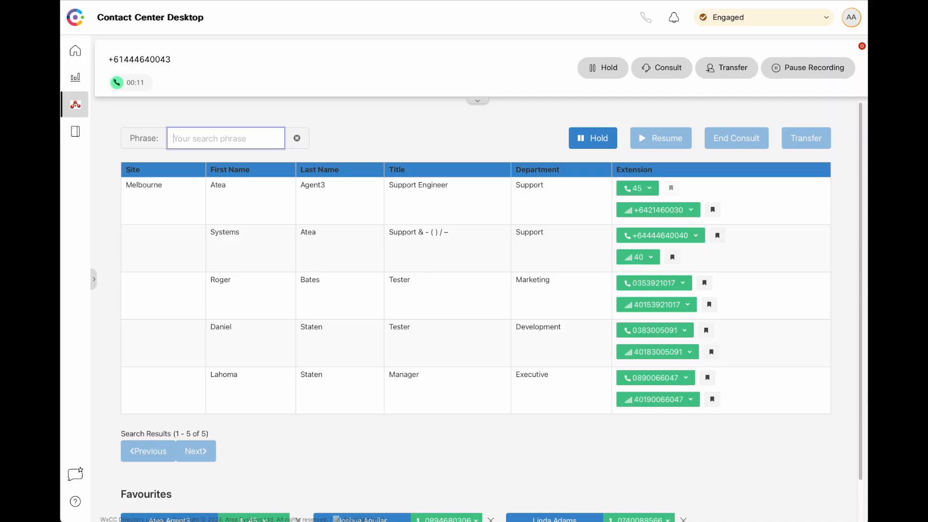
{"action": "type", "text": "andrew"}
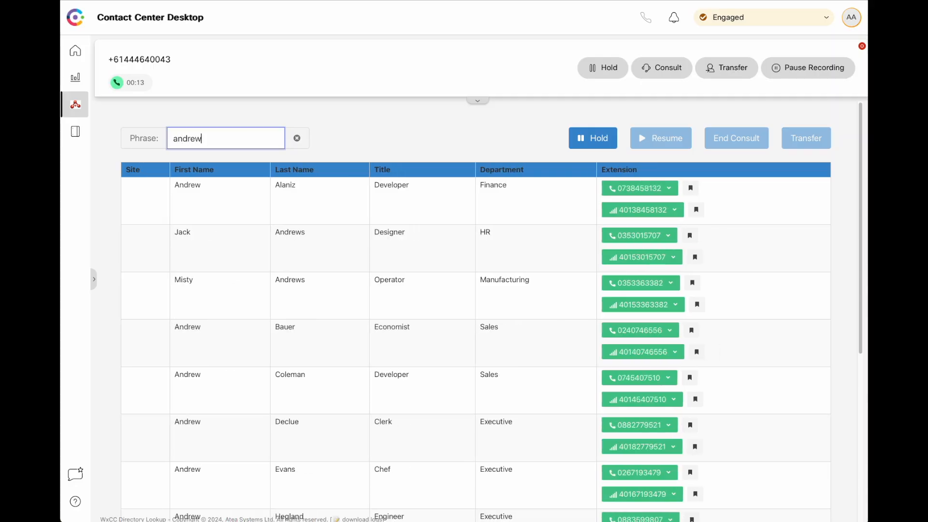
{"action": "type", "text": "s"}
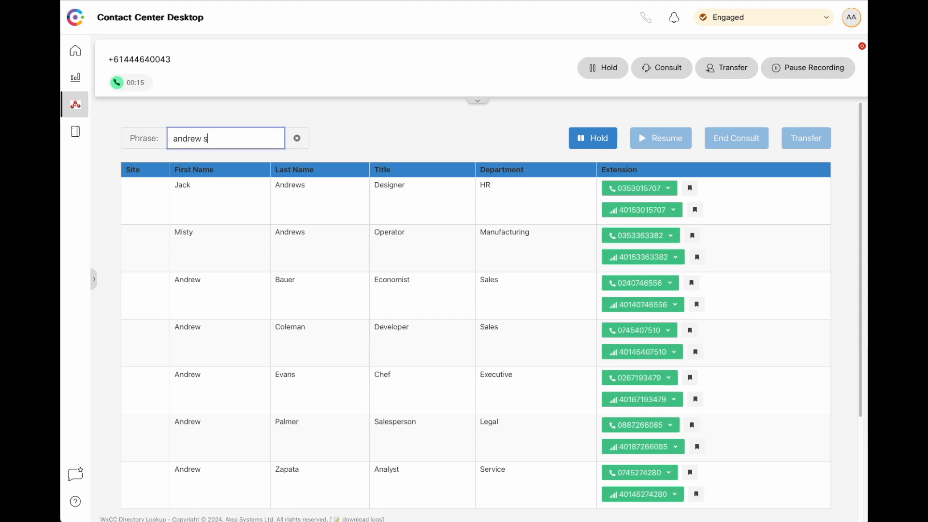
{"action": "type", "text": "ales"}
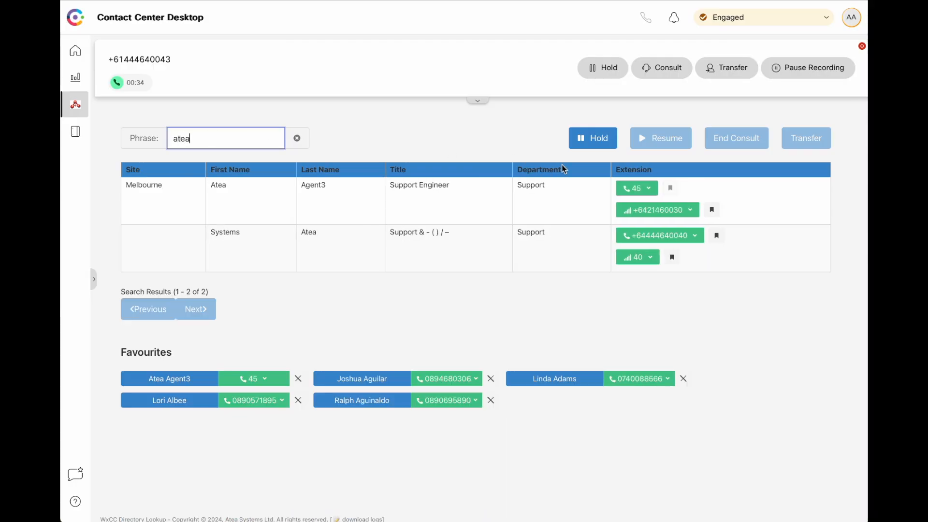
Transfer the live call using the Transfer 45 option on Atea Agent3's extension.
{"action": "left_click", "coordinate": [648, 188]}
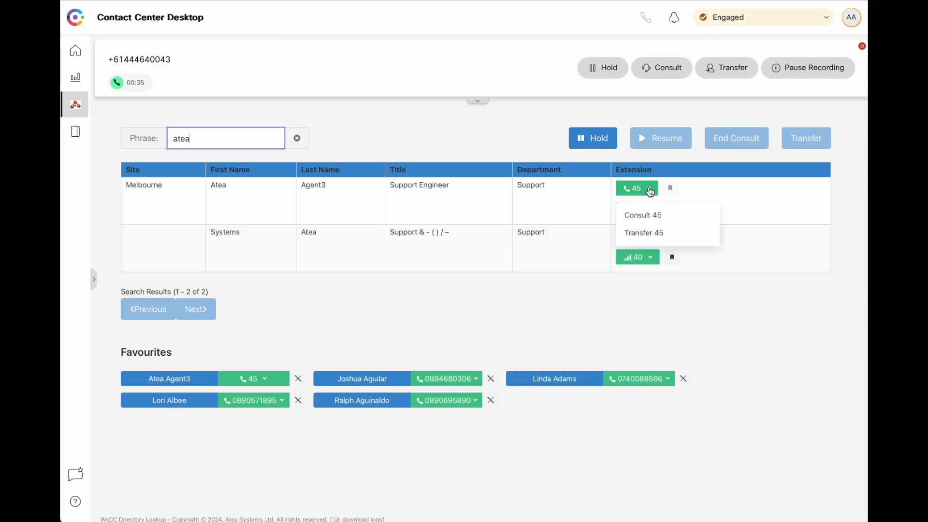
{"action": "mouse_move", "coordinate": [644, 220]}
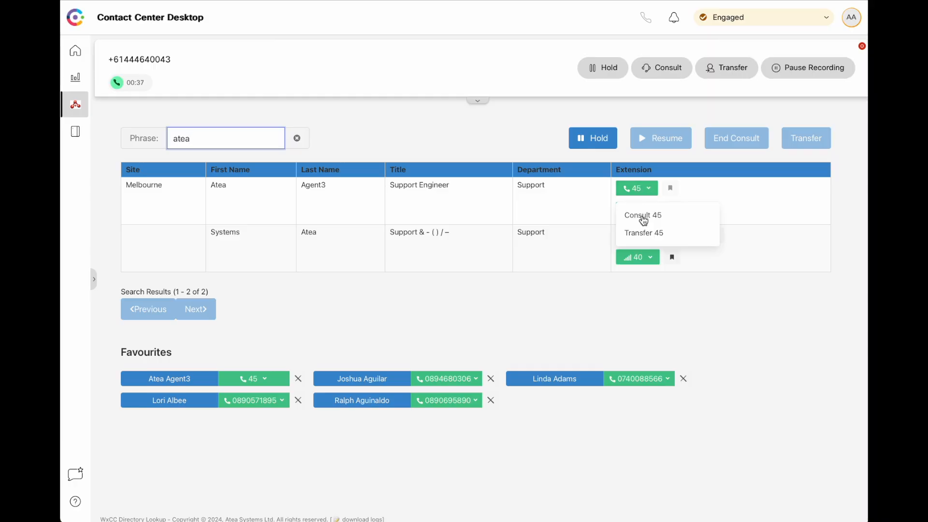
{"action": "mouse_move", "coordinate": [644, 236]}
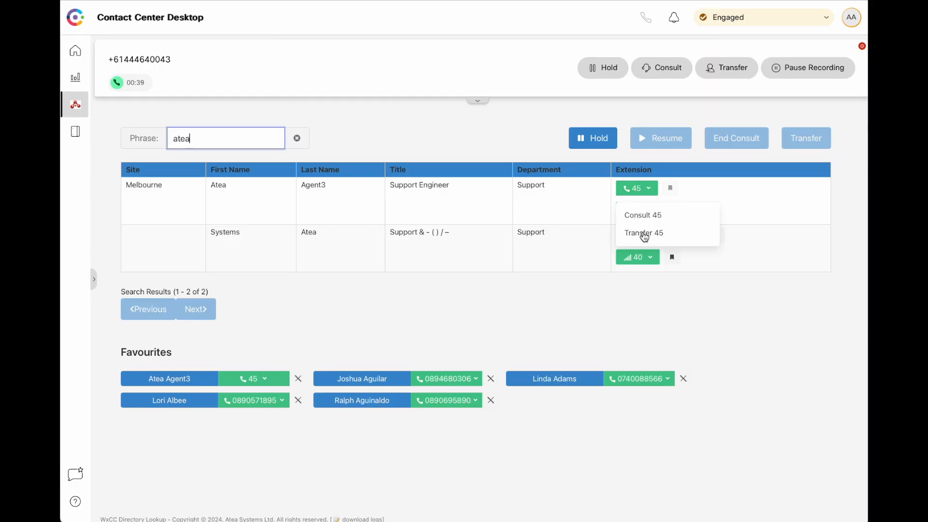
{"action": "left_click", "coordinate": [644, 232]}
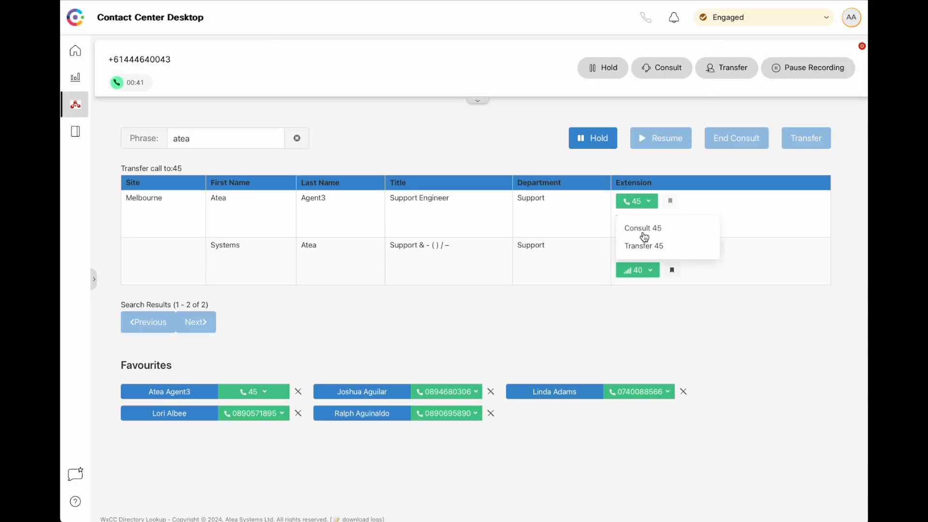
{"action": "left_click", "coordinate": [643, 246]}
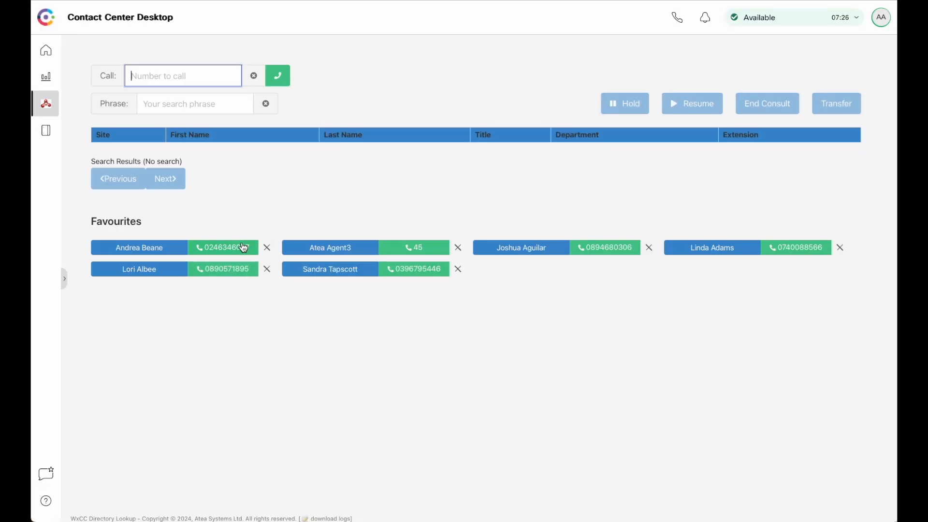
{"action": "mouse_move", "coordinate": [223, 248]}
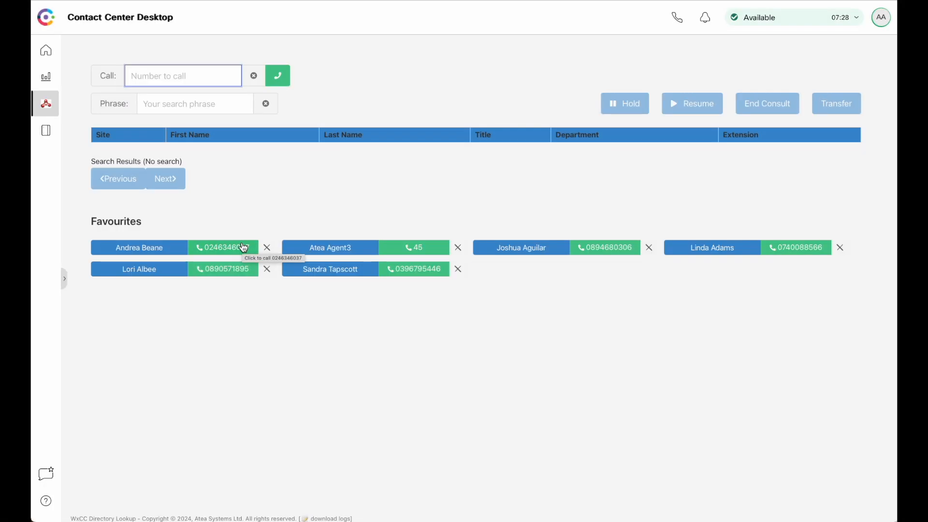
{"action": "mouse_move", "coordinate": [309, 233]}
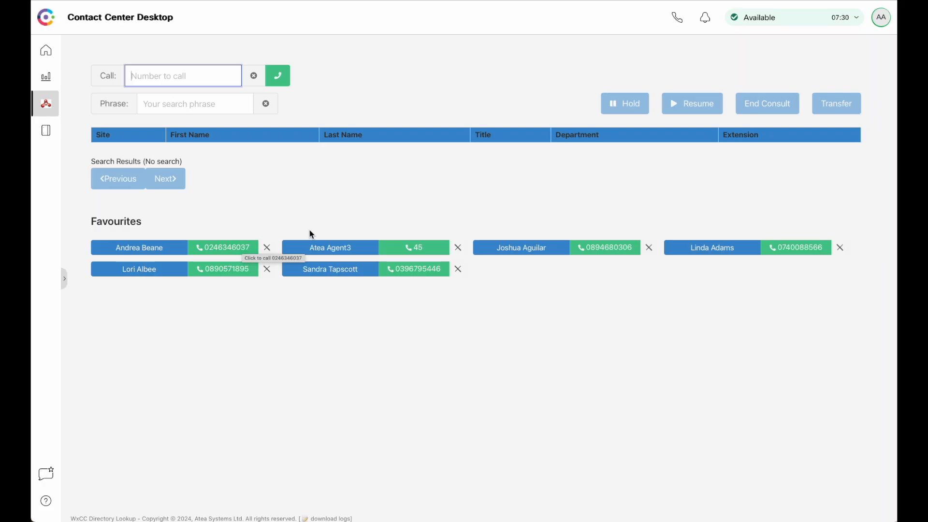
{"action": "mouse_move", "coordinate": [417, 247]}
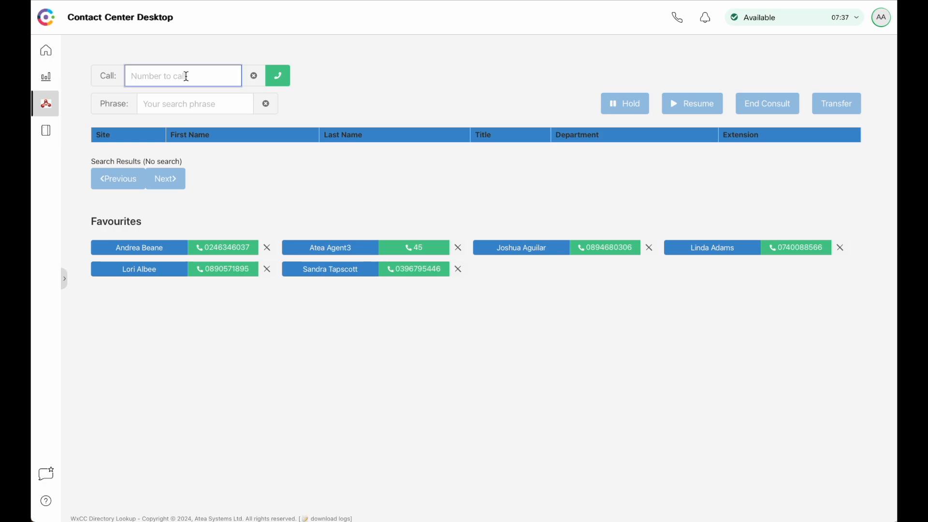
{"action": "type", "text": "02177"}
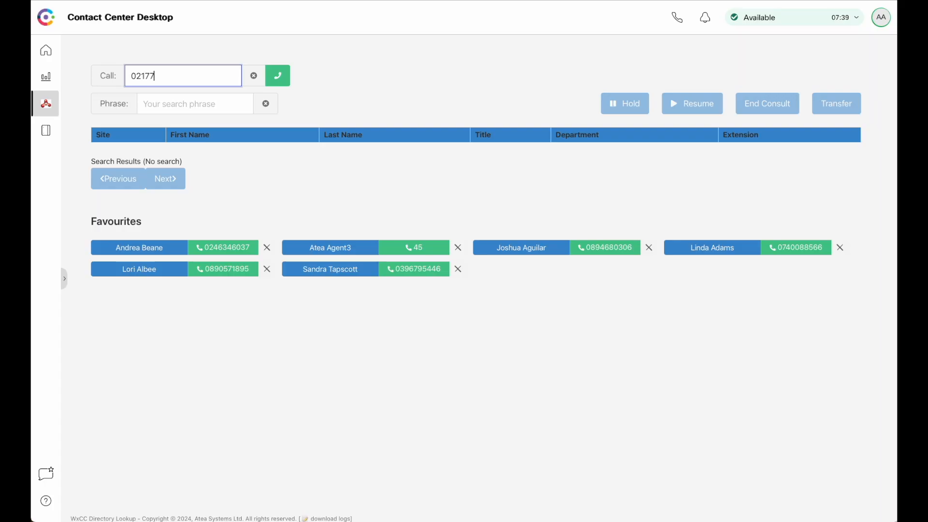
{"action": "type", "text": "51616"}
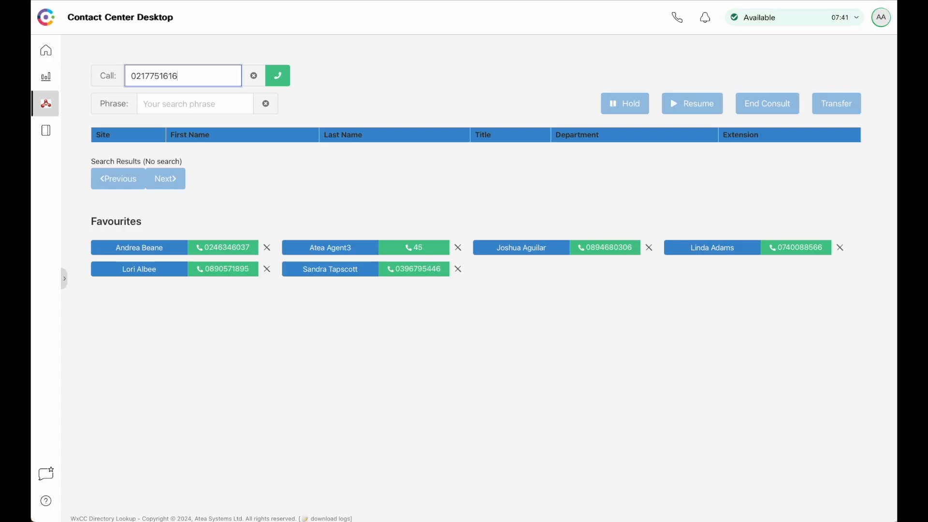